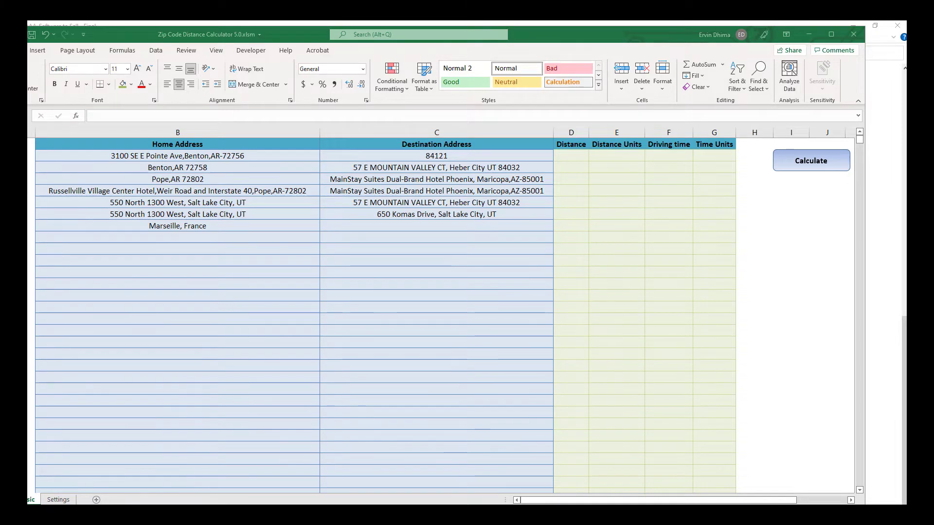
# Step: Enter 'Poland' as the destination beside the Marseille, France home address
pyautogui.click(436, 226)
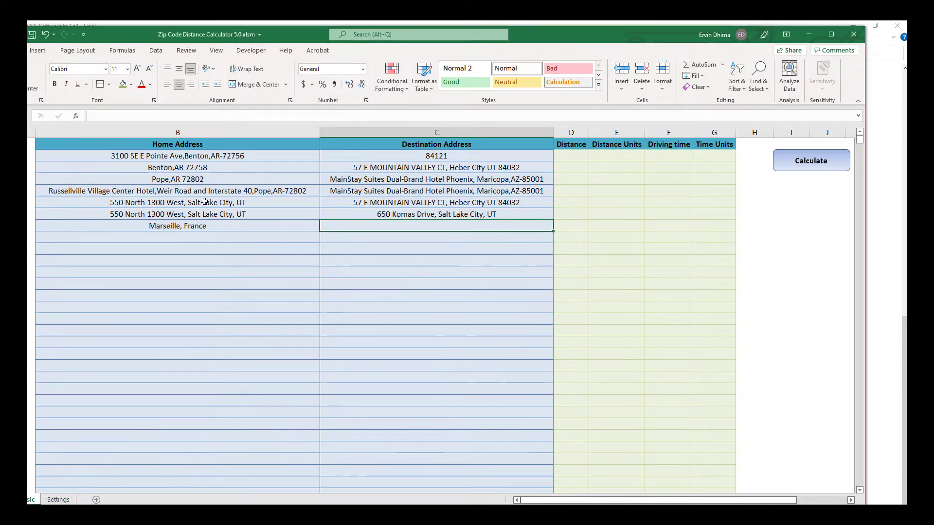
pyautogui.click(177, 156)
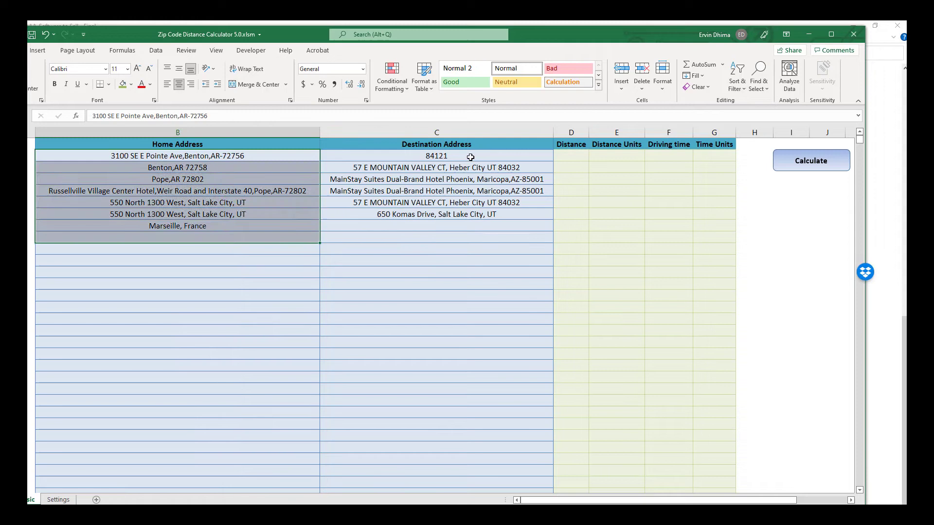
pyautogui.click(436, 318)
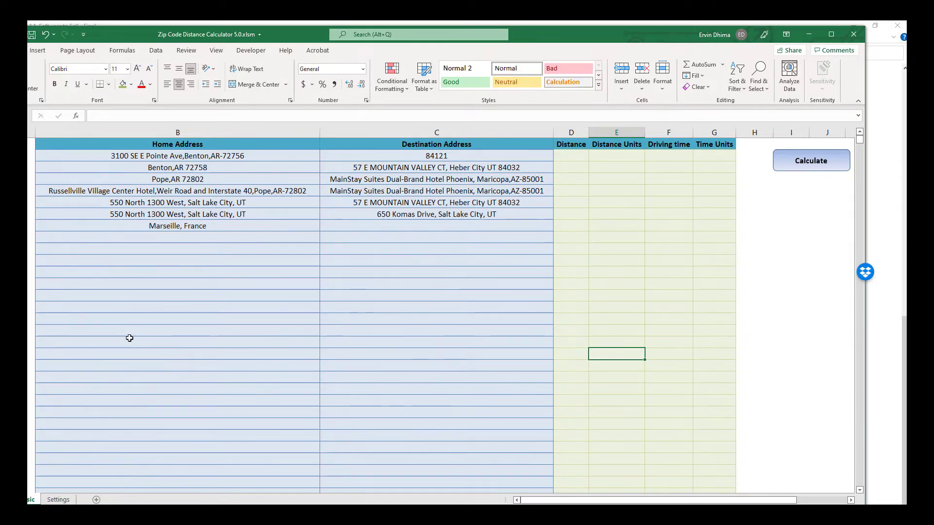
pyautogui.moveTo(43, 400)
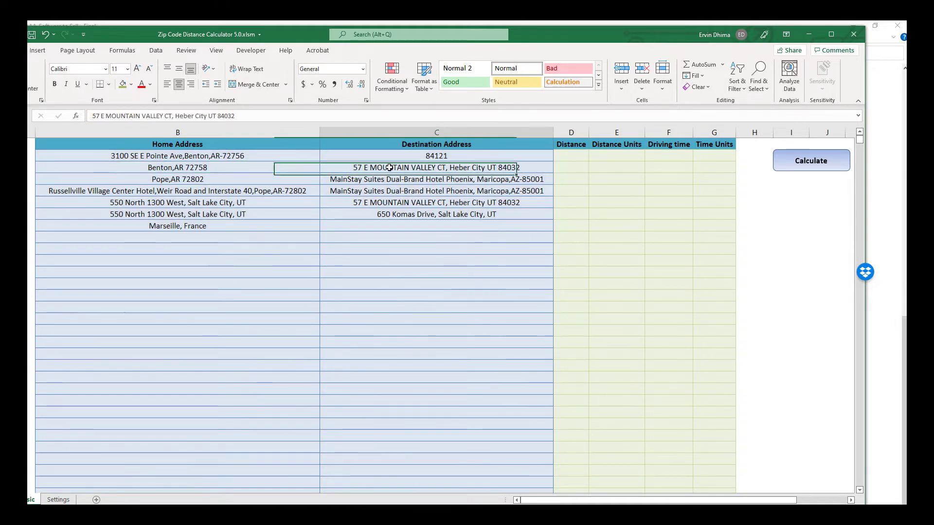
pyautogui.click(435, 190)
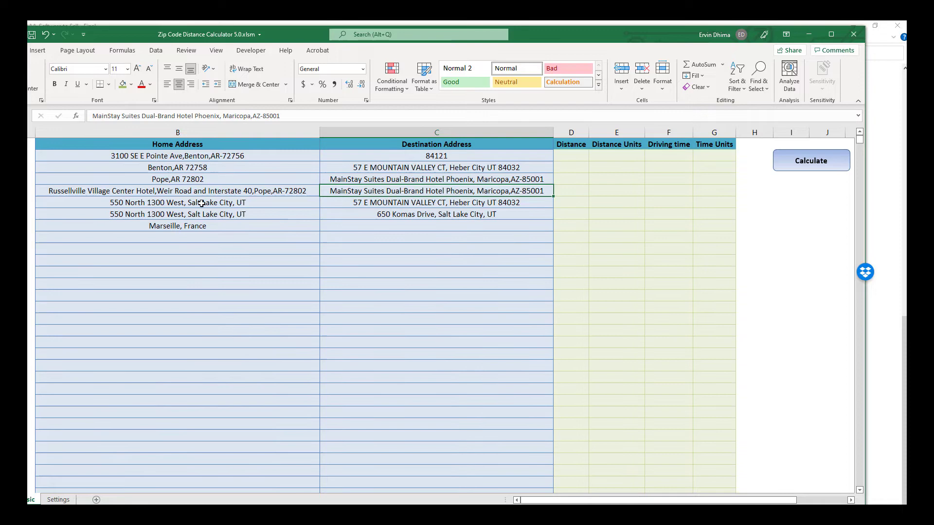
pyautogui.click(177, 226)
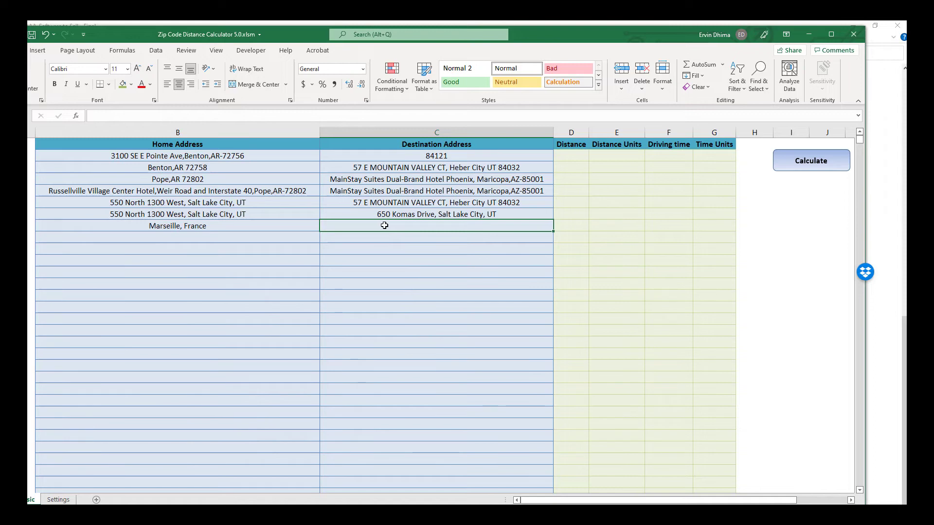
pyautogui.write('Plan')
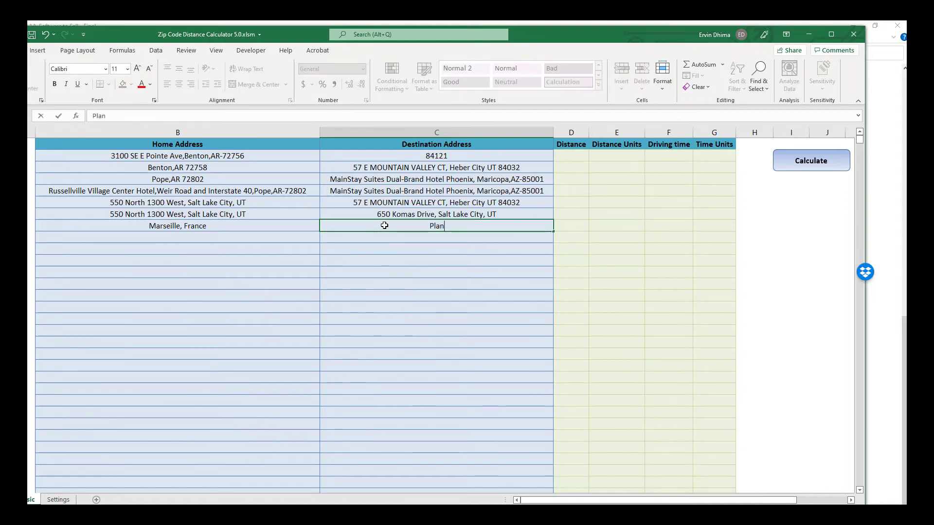
pyautogui.write('Poland')
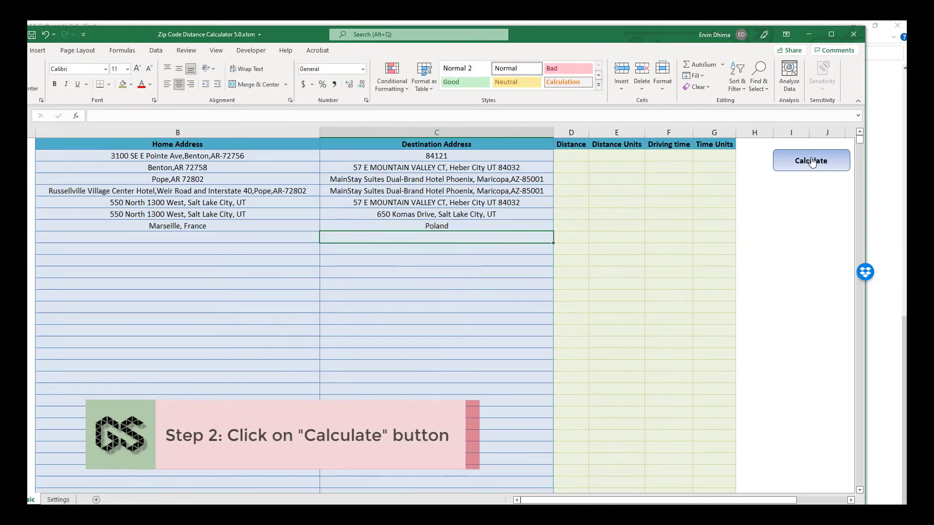
# Step: Run the Calculate macro to fill miles and driving minutes for all seven pairs
pyautogui.click(811, 160)
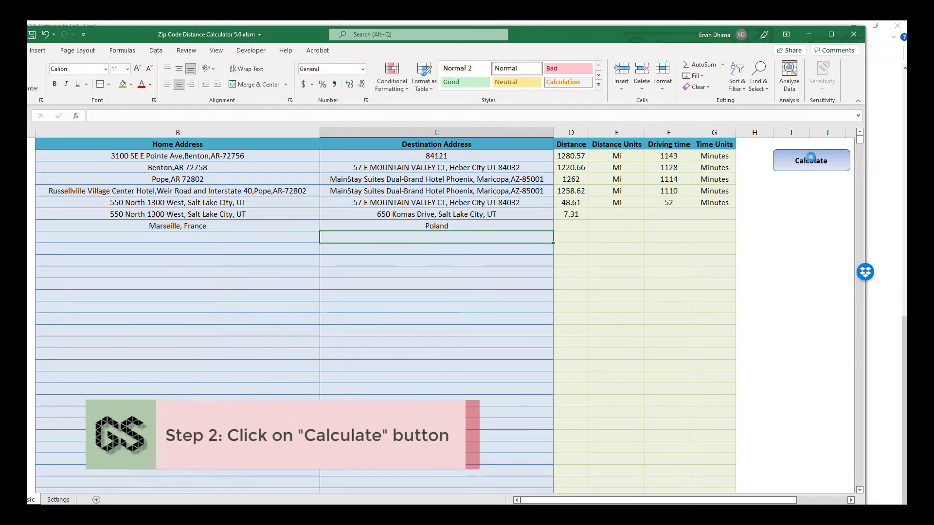
pyautogui.click(810, 160)
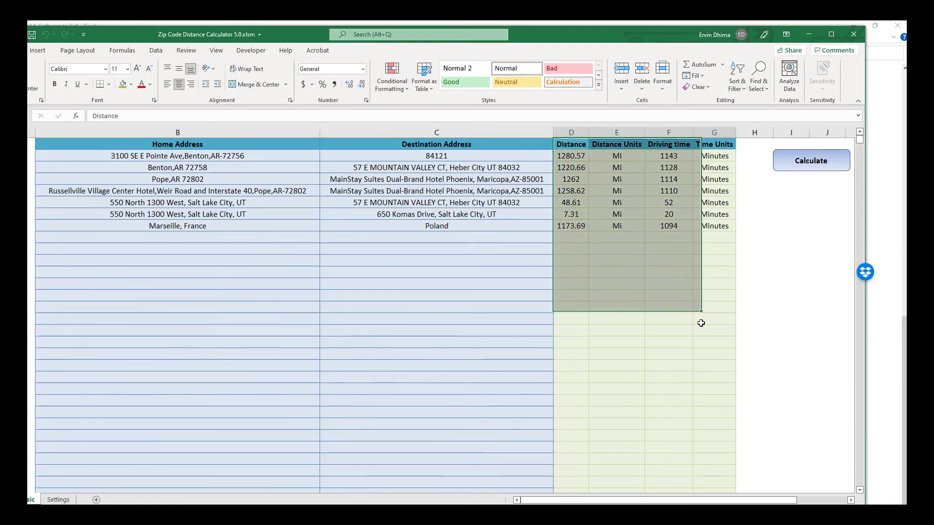
pyautogui.click(617, 342)
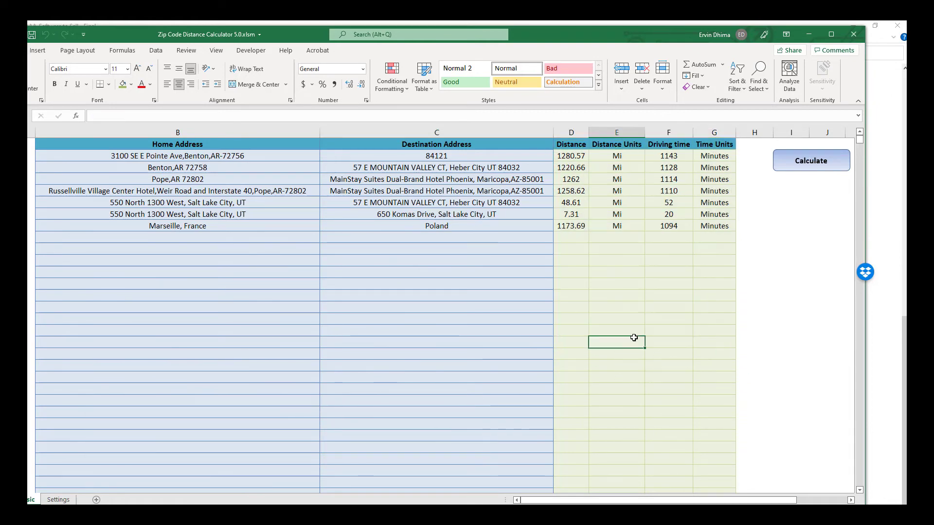